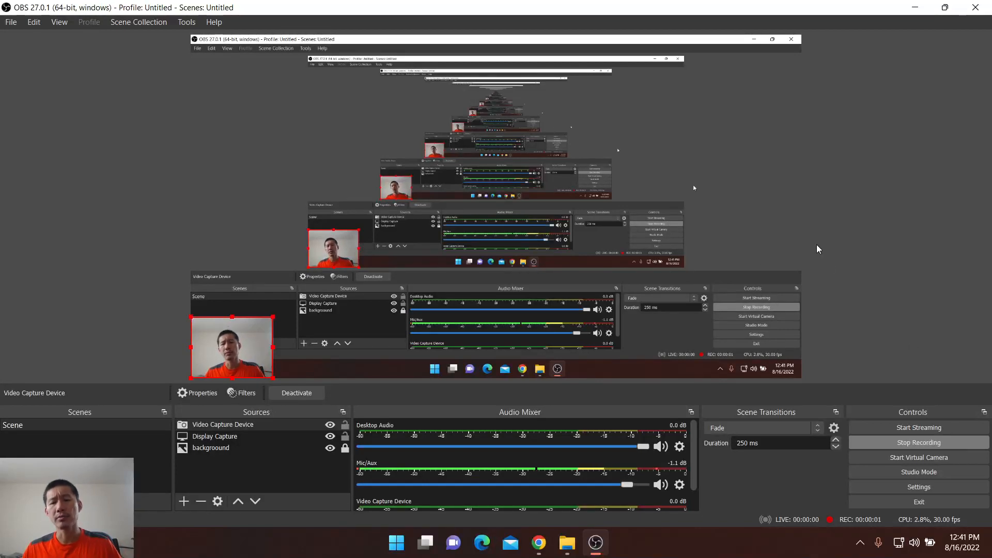
Show the Live Coin Watch table with BTC, ETH and USDT prices, caps, volumes and highs
{"action": "left_click", "coordinate": [537, 542]}
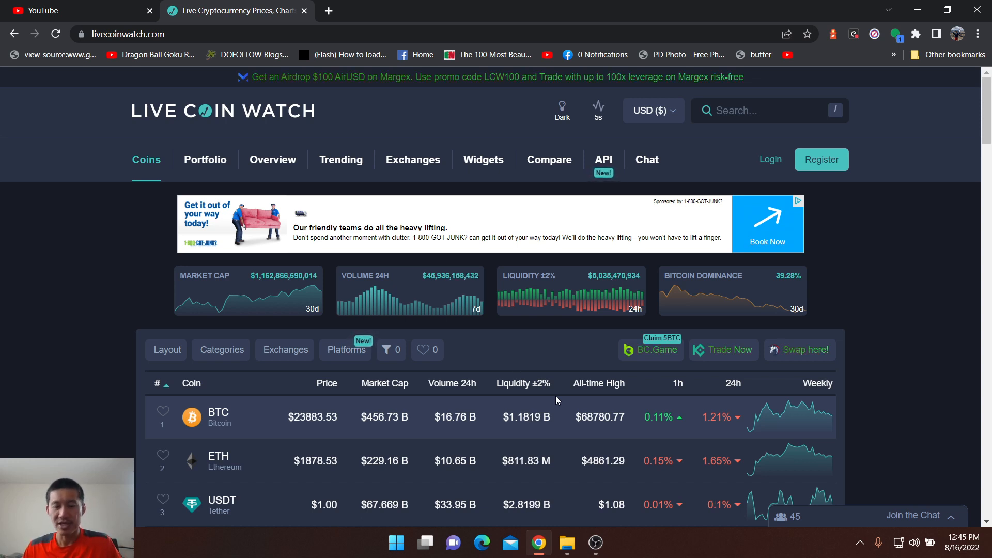
{"action": "mouse_move", "coordinate": [642, 530]}
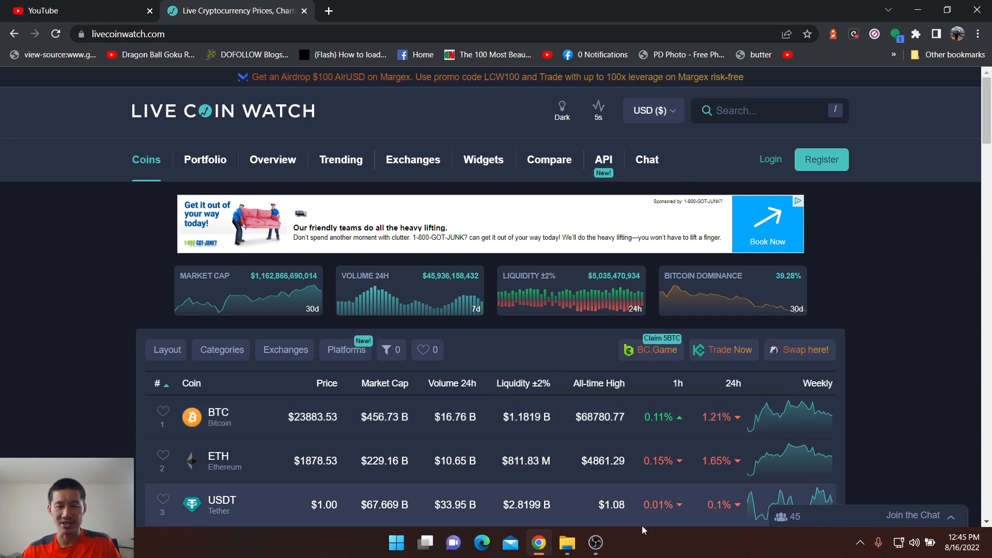
{"action": "mouse_move", "coordinate": [593, 542]}
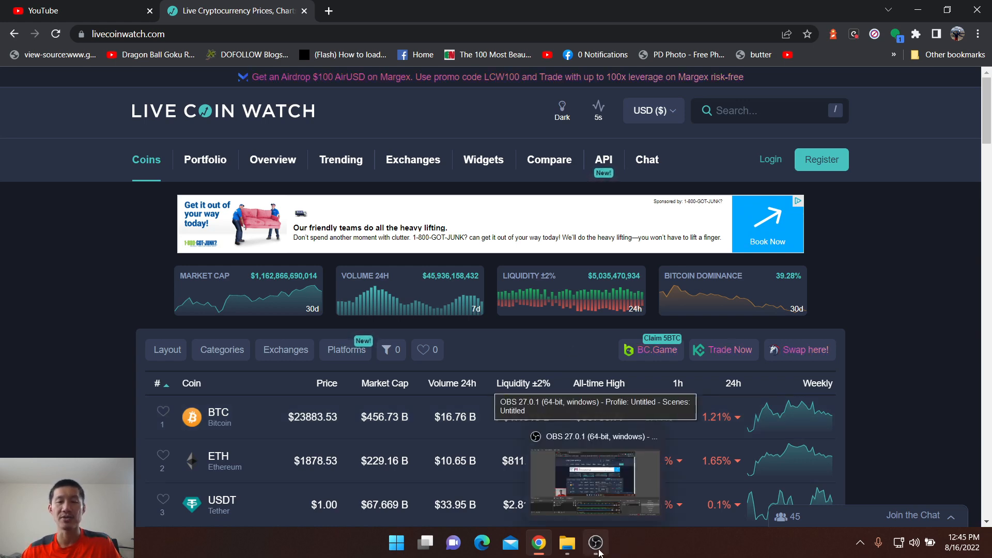